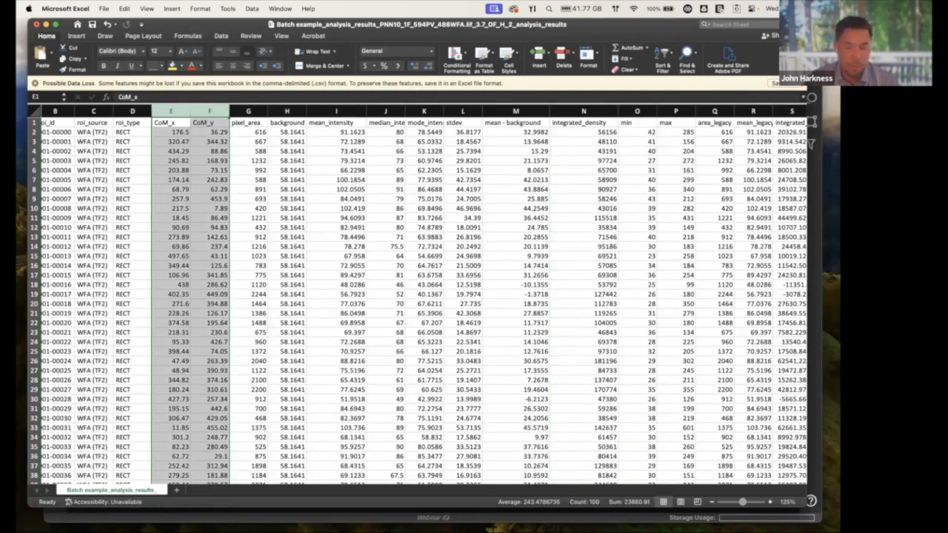
mouse_move(196, 260)
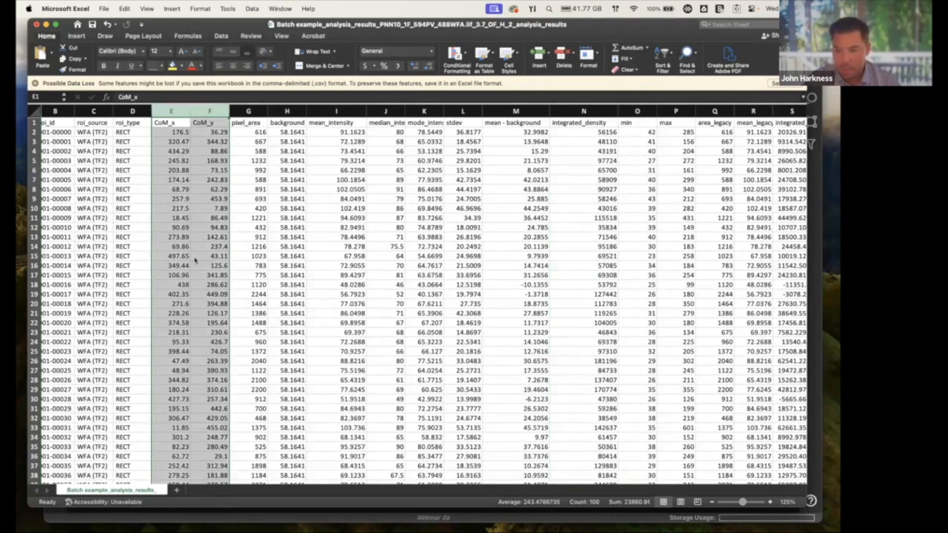
mouse_move(272, 516)
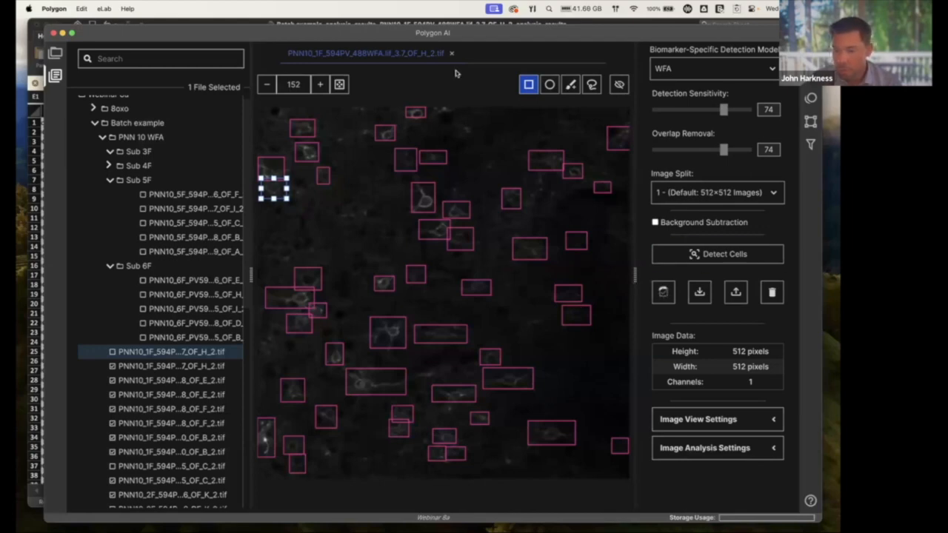
Enable background subtraction for the image, keeping the rolling ball size at 50
click(654, 222)
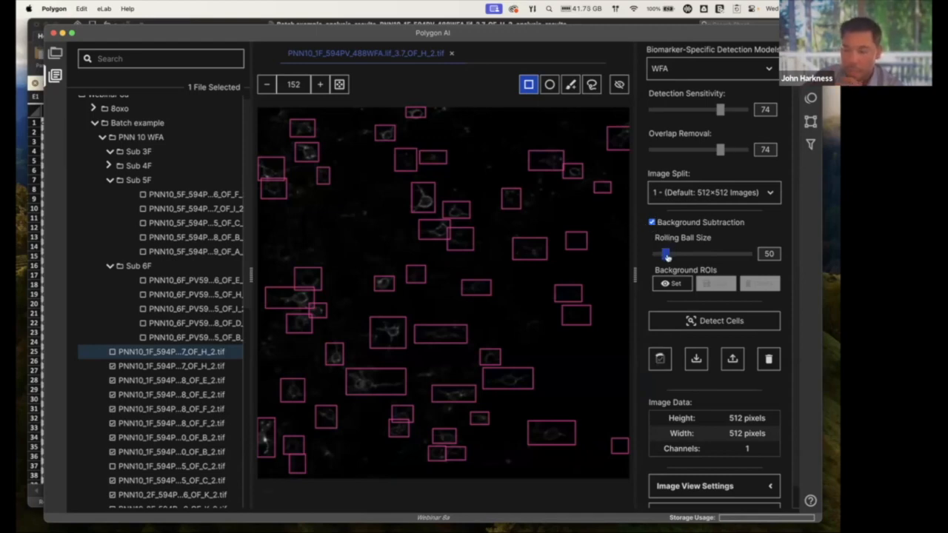
Raise the rolling ball size to 81 and show the default background ROIs for editing
drag(667, 255, 670, 254)
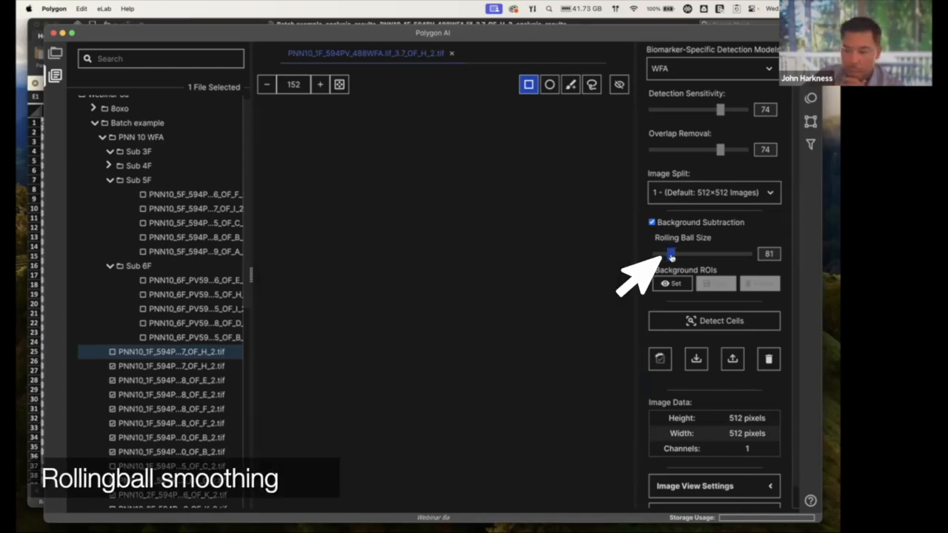
click(670, 284)
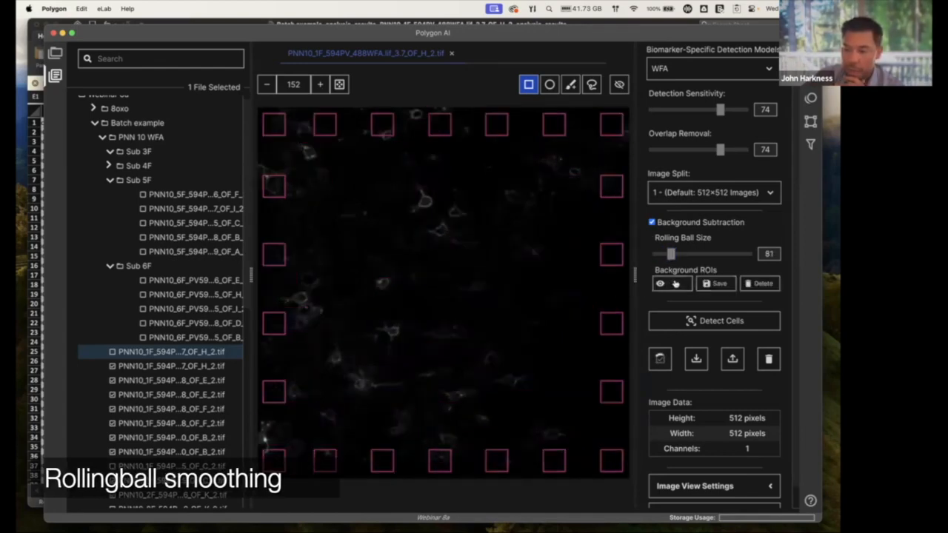
click(669, 283)
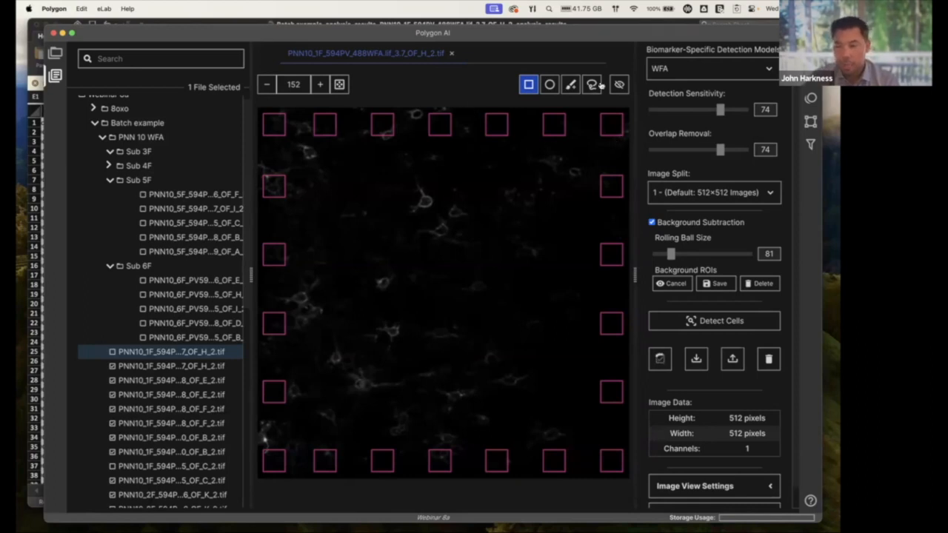
Clear the default border ROIs and draw a custom background rectangle left of centre
click(593, 85)
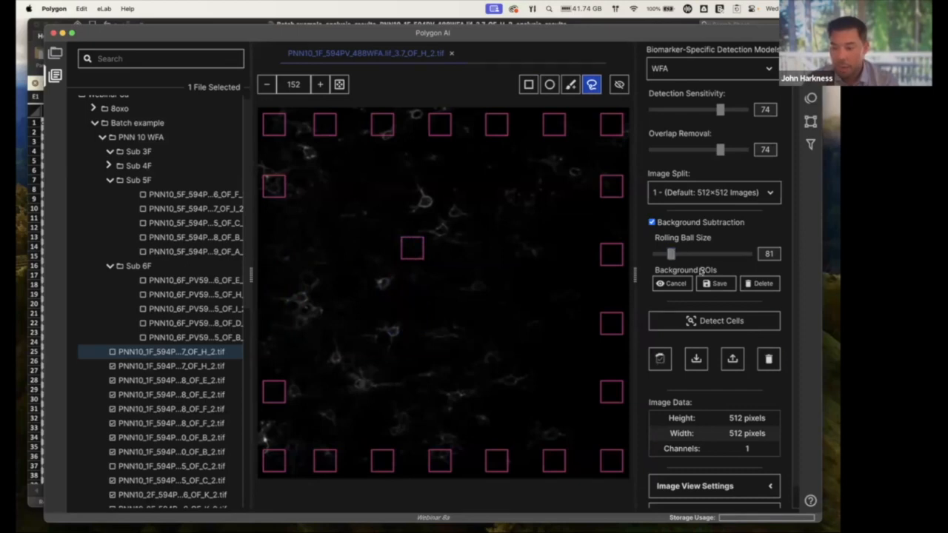
click(529, 83)
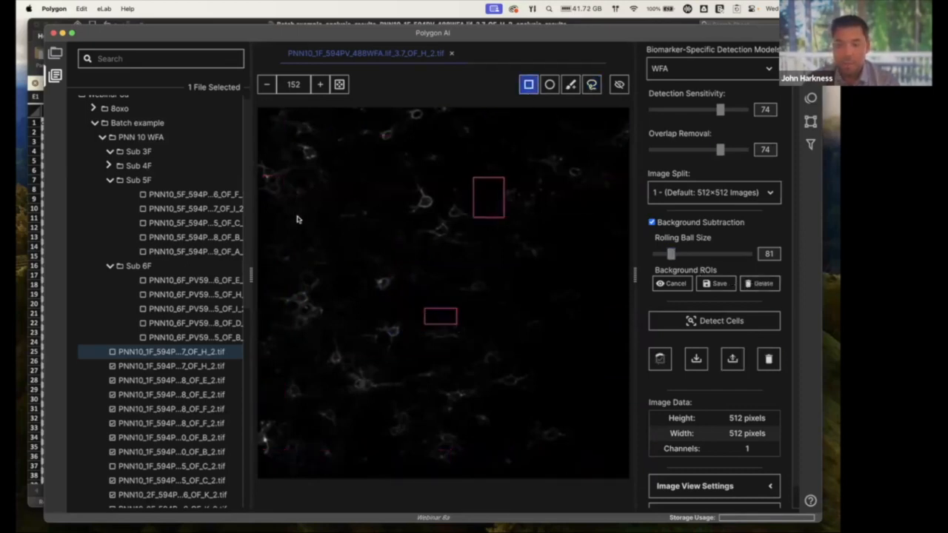
drag(302, 219, 378, 299)
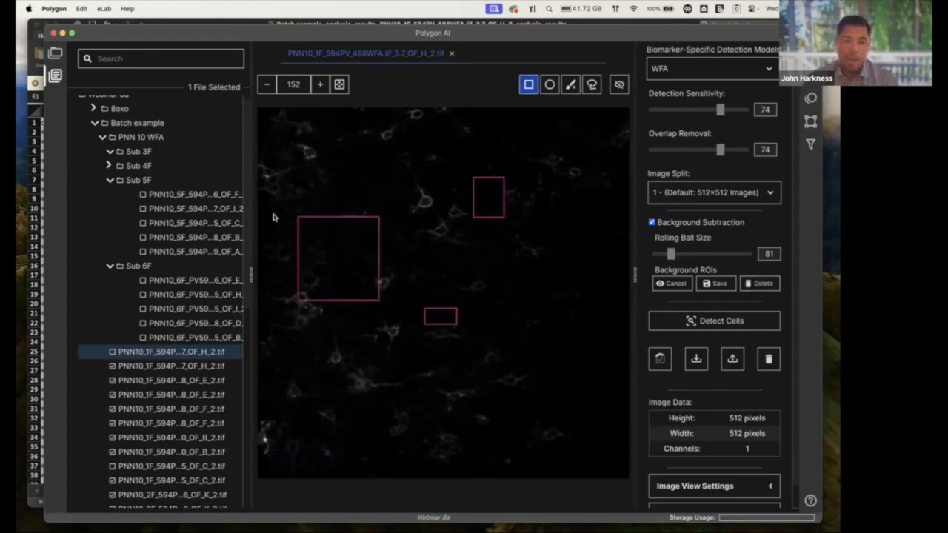
mouse_move(458, 175)
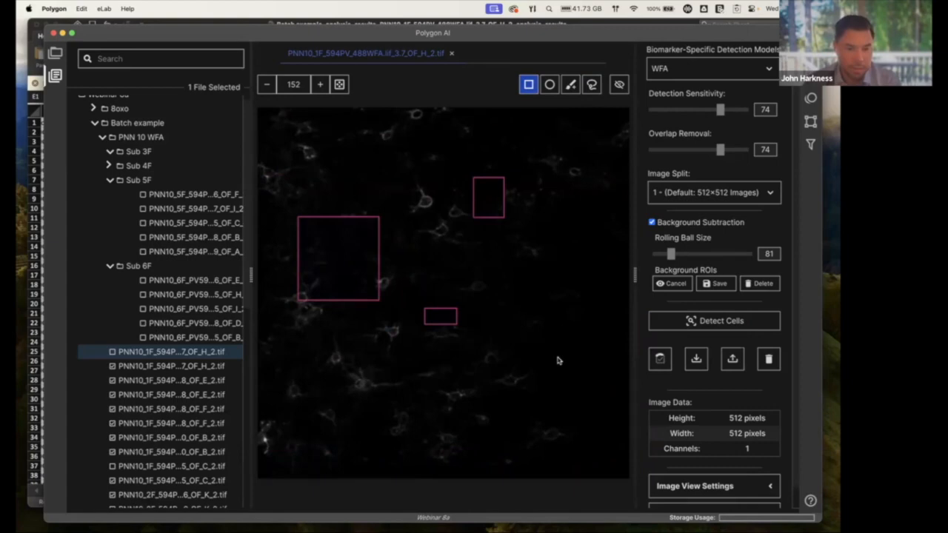
mouse_move(628, 101)
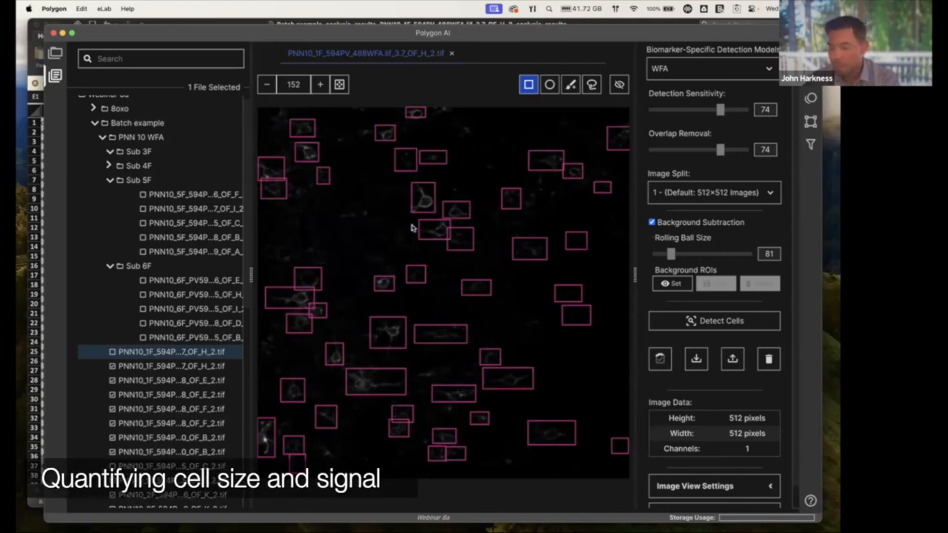
mouse_move(605, 482)
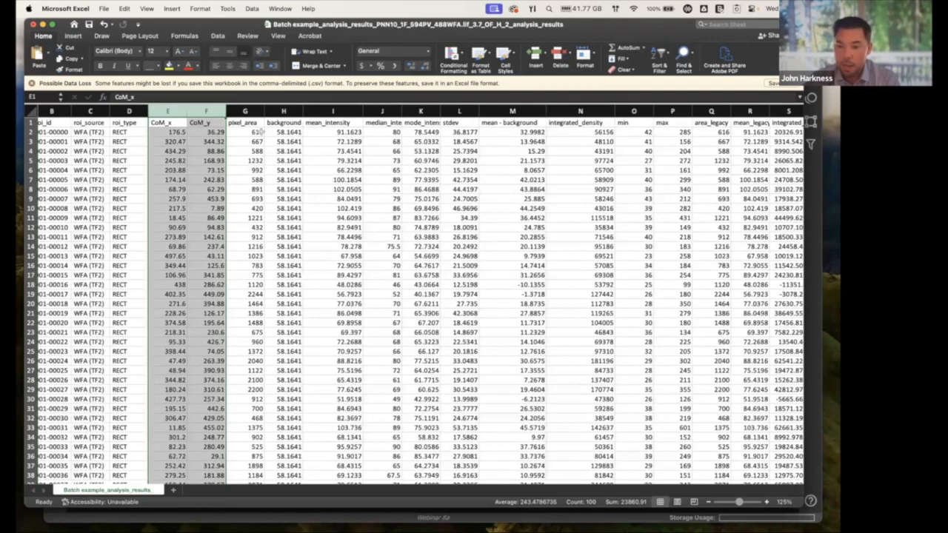
mouse_move(382, 136)
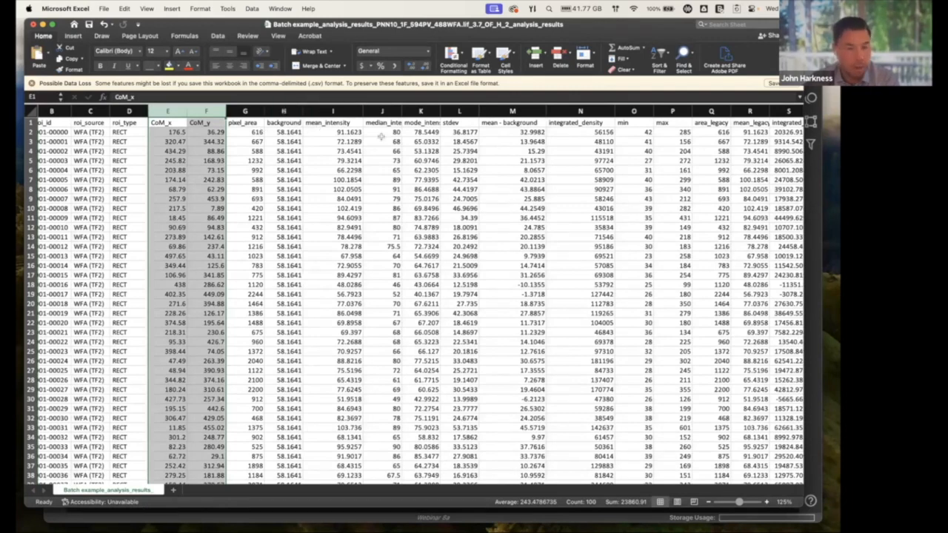